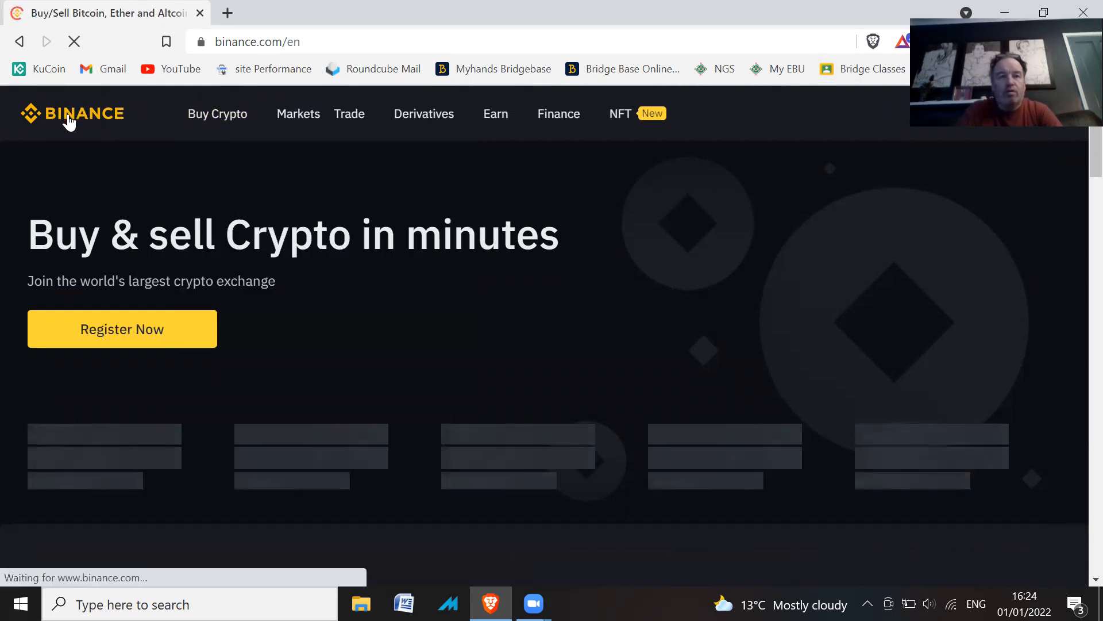
pyautogui.moveTo(514, 153)
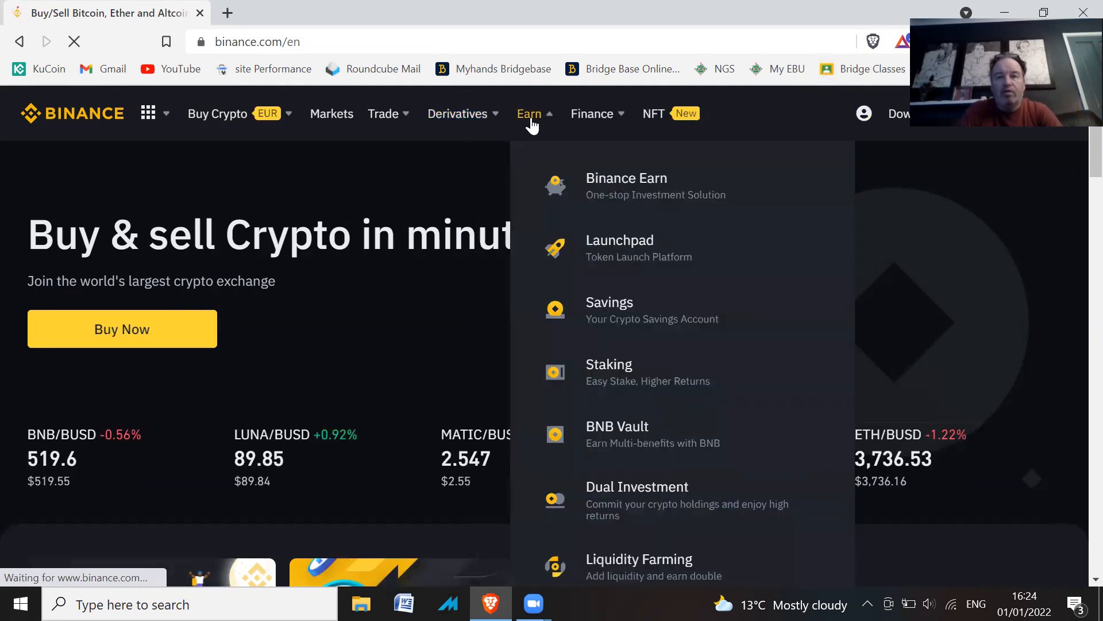
pyautogui.moveTo(593, 383)
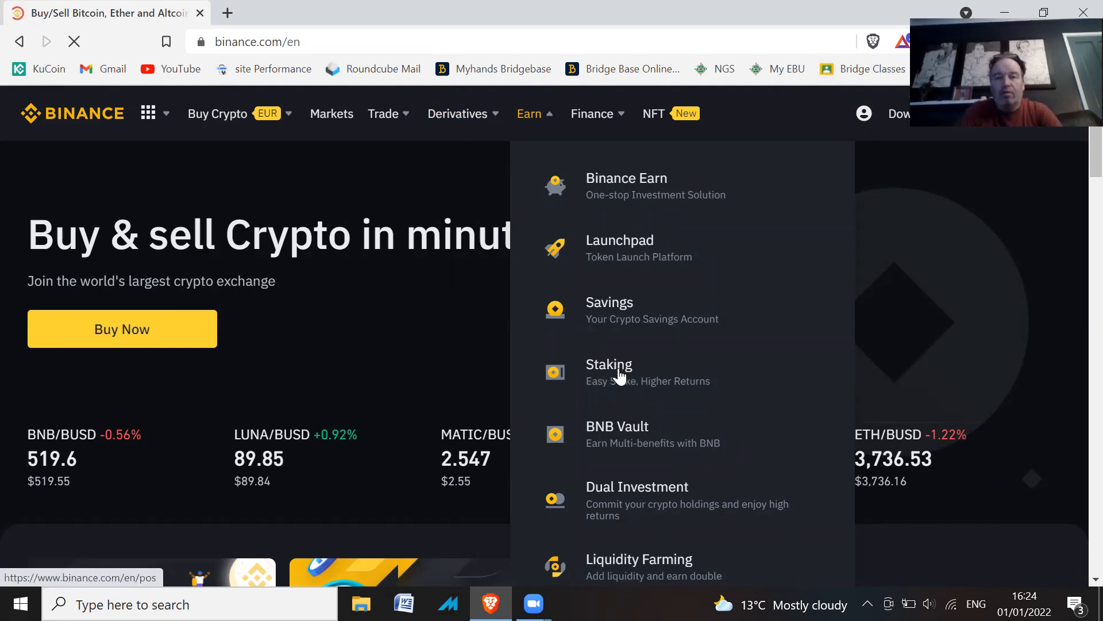
# Open the Staking page from the Earn menu
pyautogui.click(609, 372)
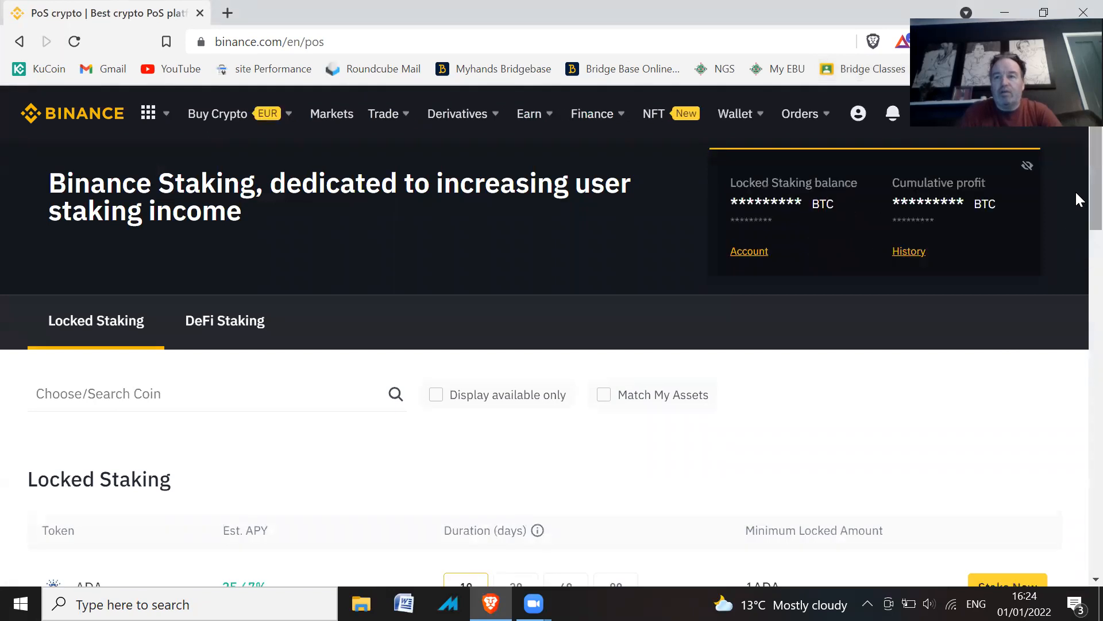
# Scroll to the Locked Staking table and highlight ADA's 35.67% estimated APY
pyautogui.scroll(-3)
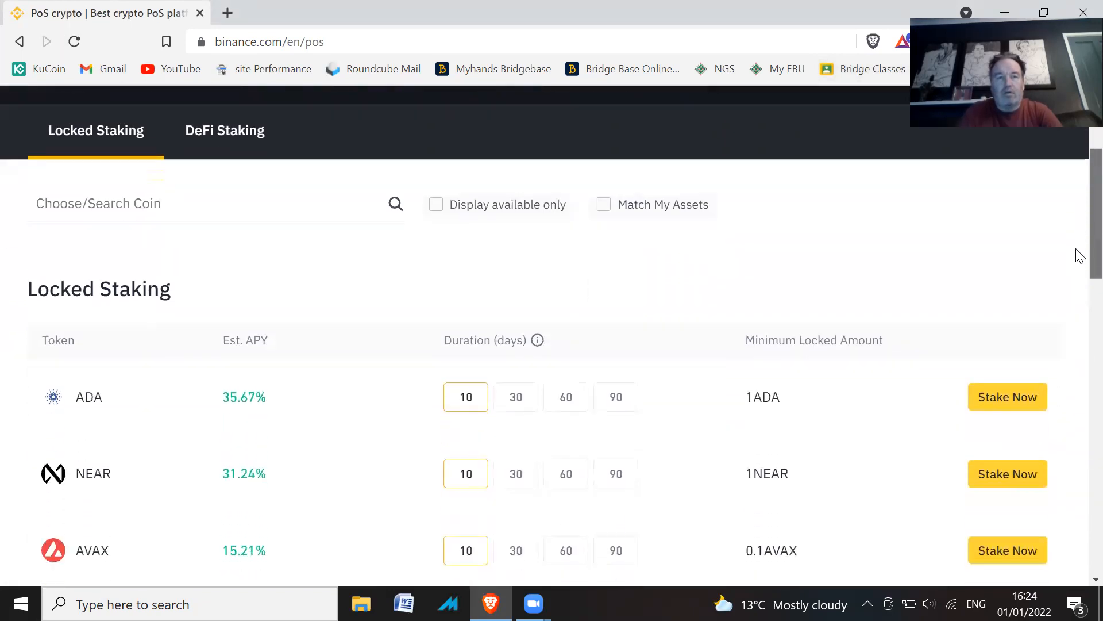
pyautogui.scroll(-3)
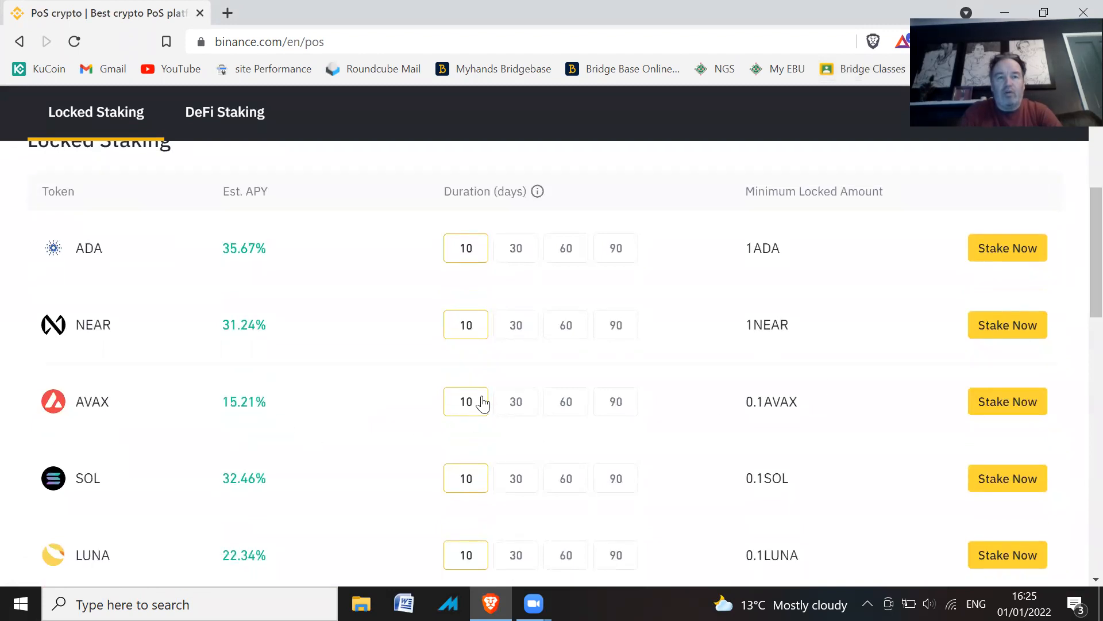
pyautogui.moveTo(971, 390)
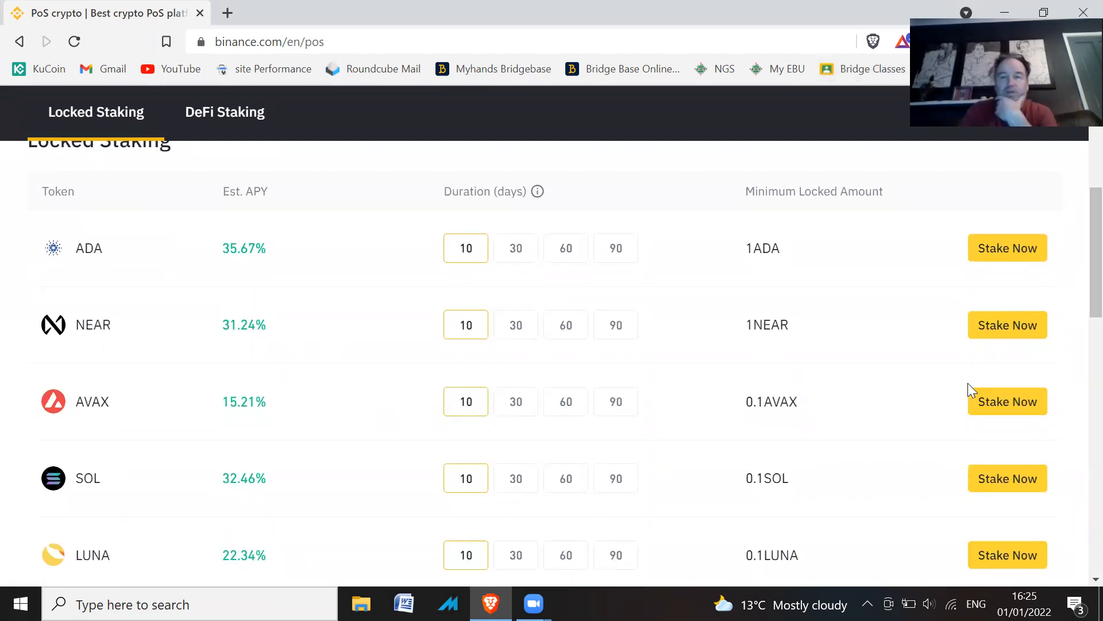
pyautogui.scroll(-3)
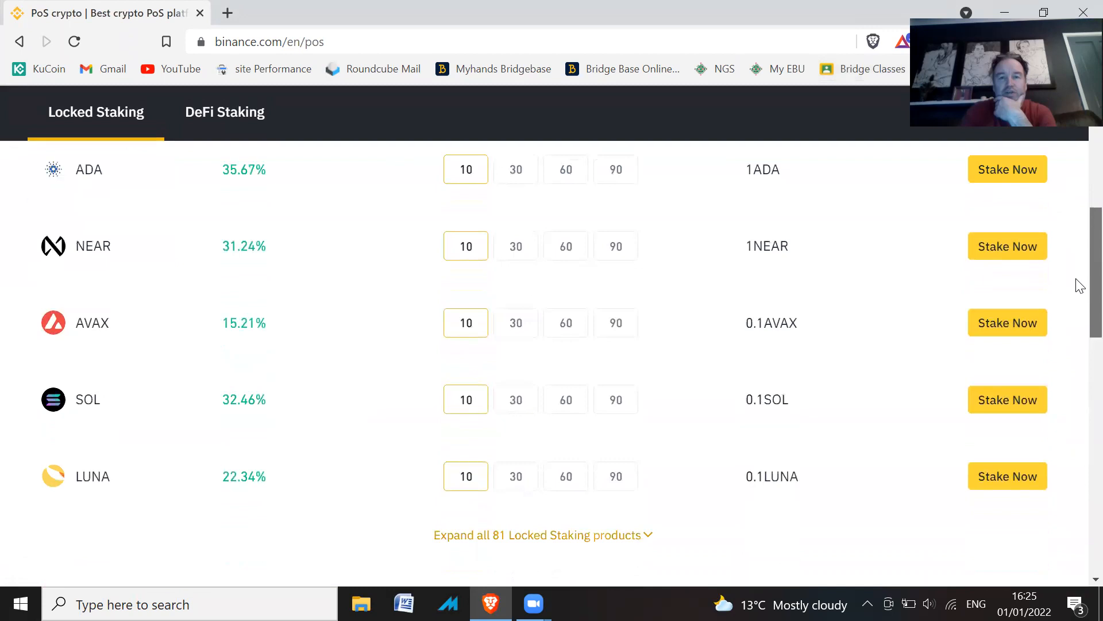
pyautogui.scroll(3)
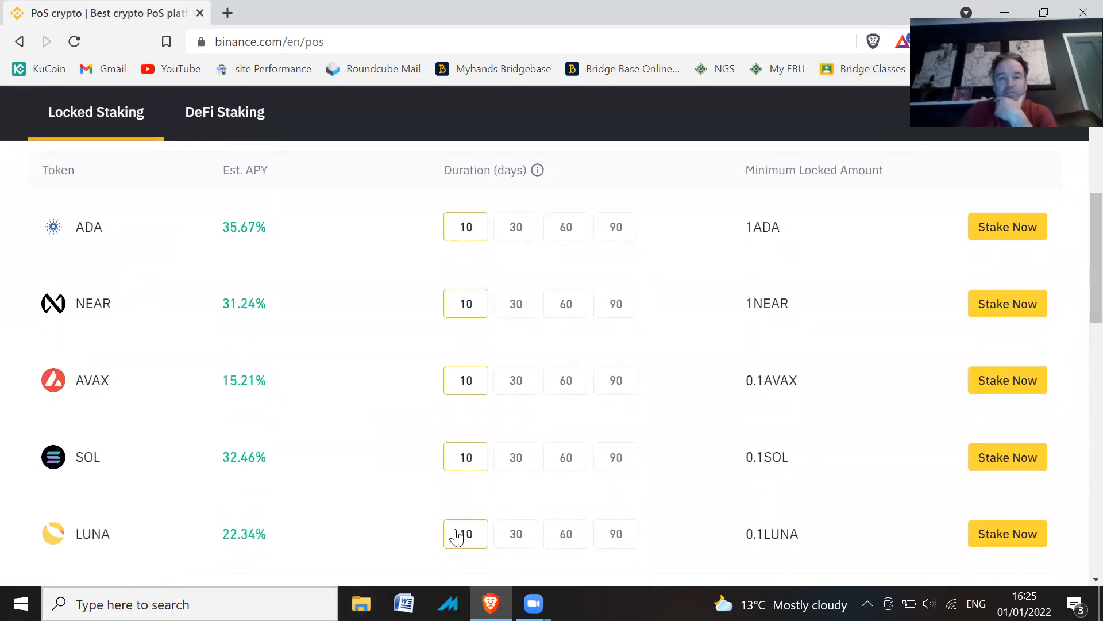
pyautogui.moveTo(466, 546)
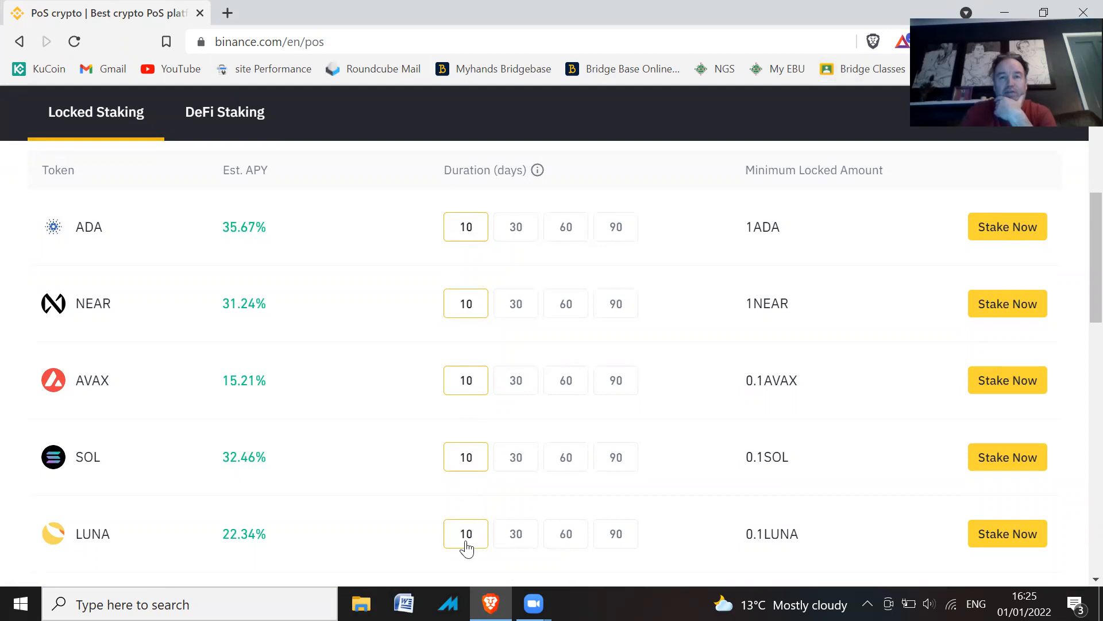
pyautogui.moveTo(198, 522)
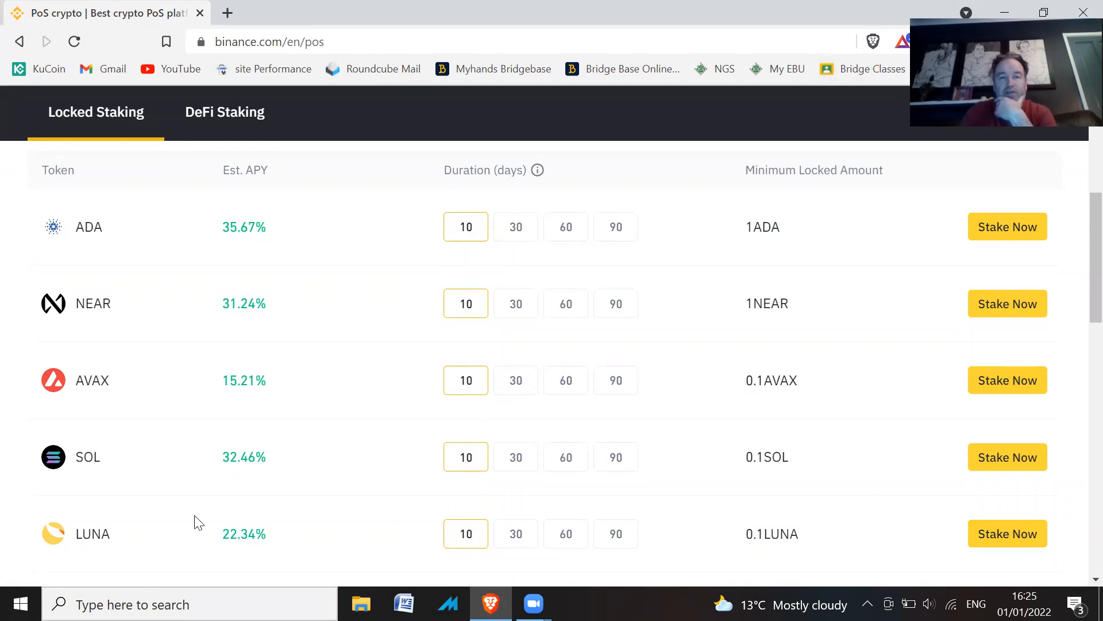
pyautogui.moveTo(113, 267)
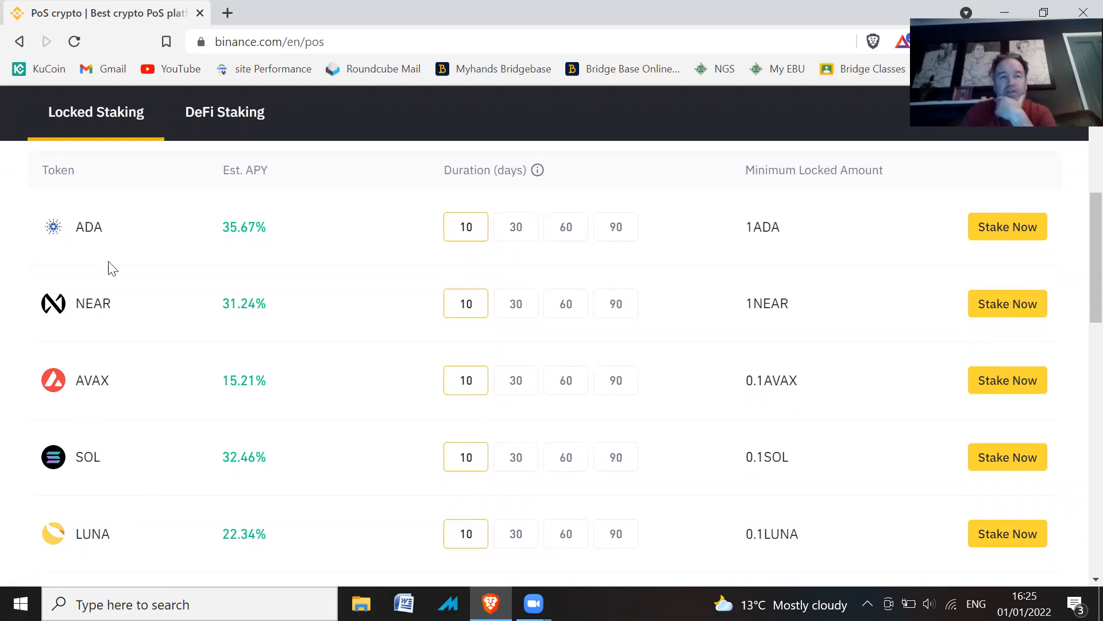
pyautogui.moveTo(106, 243)
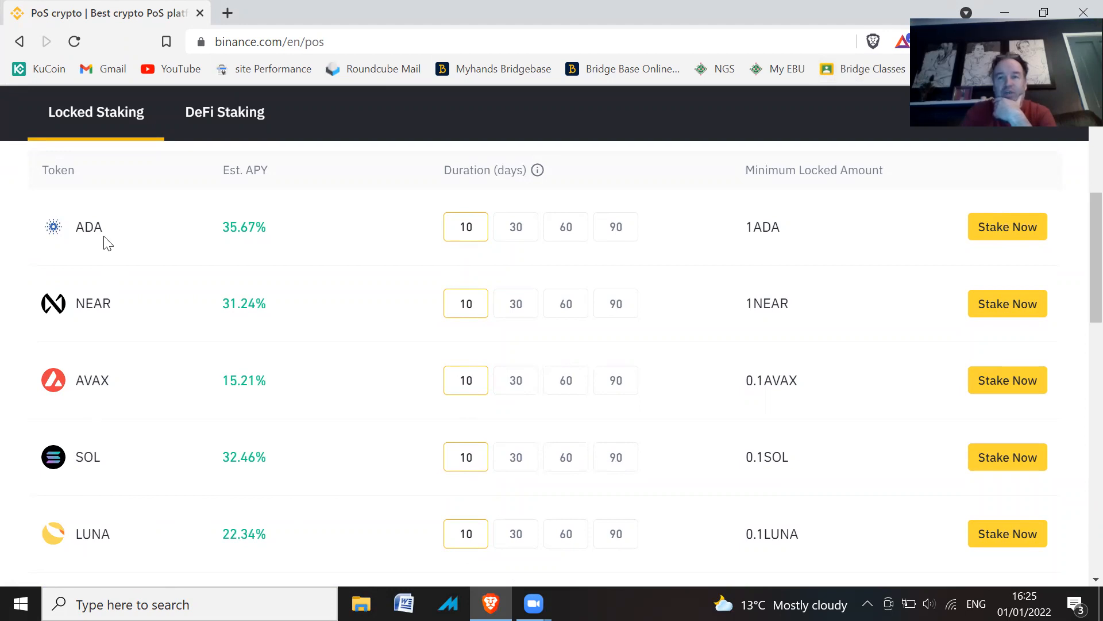
pyautogui.moveTo(248, 239)
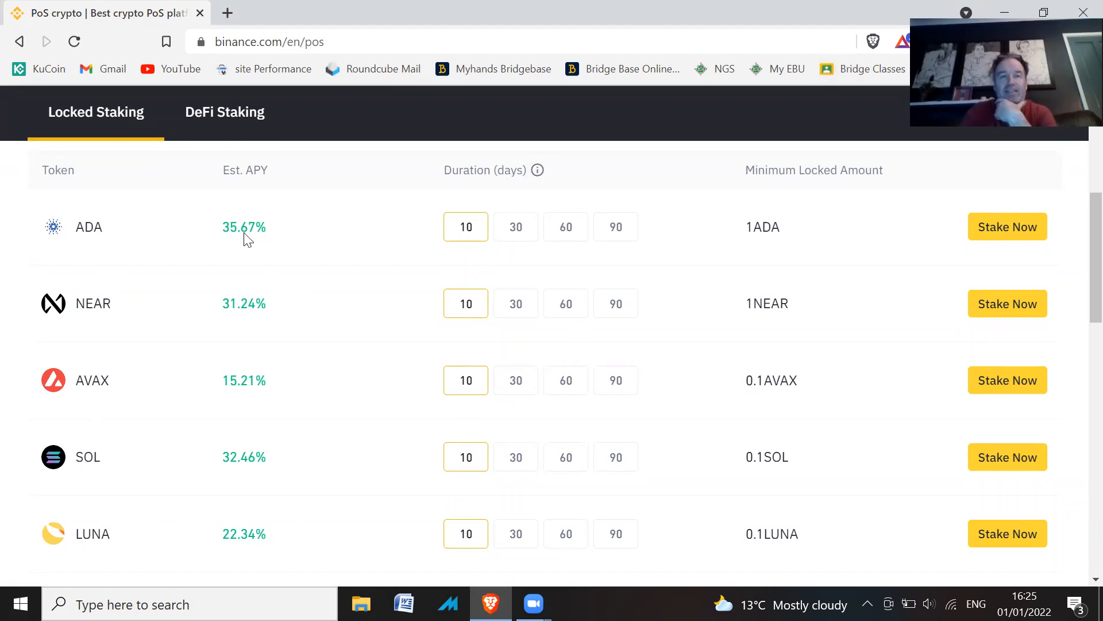
pyautogui.doubleClick(244, 227)
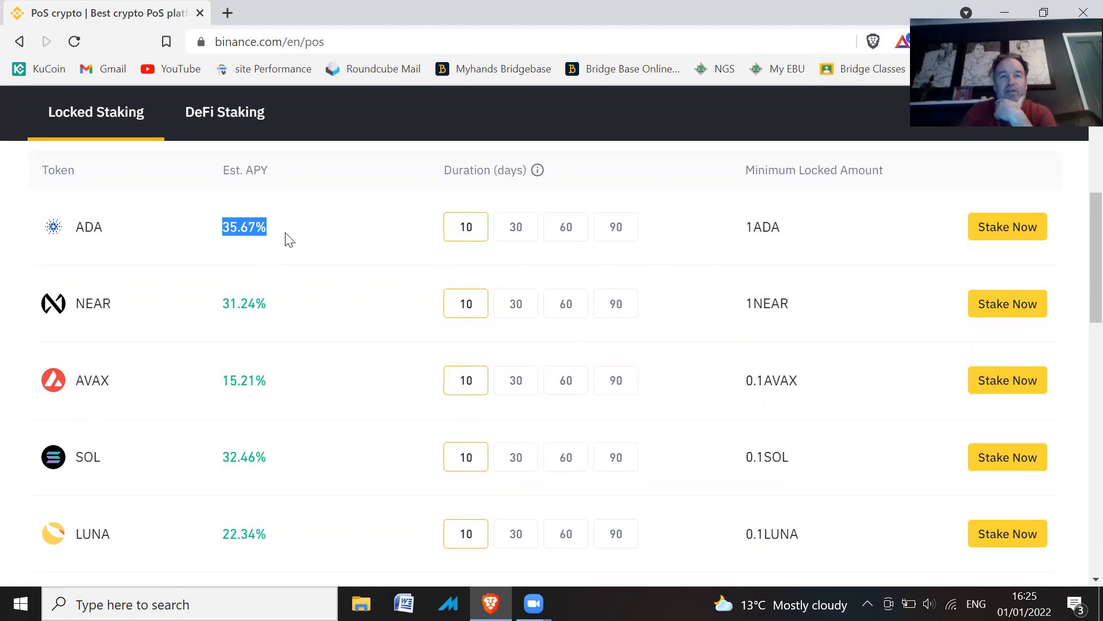
pyautogui.moveTo(287, 262)
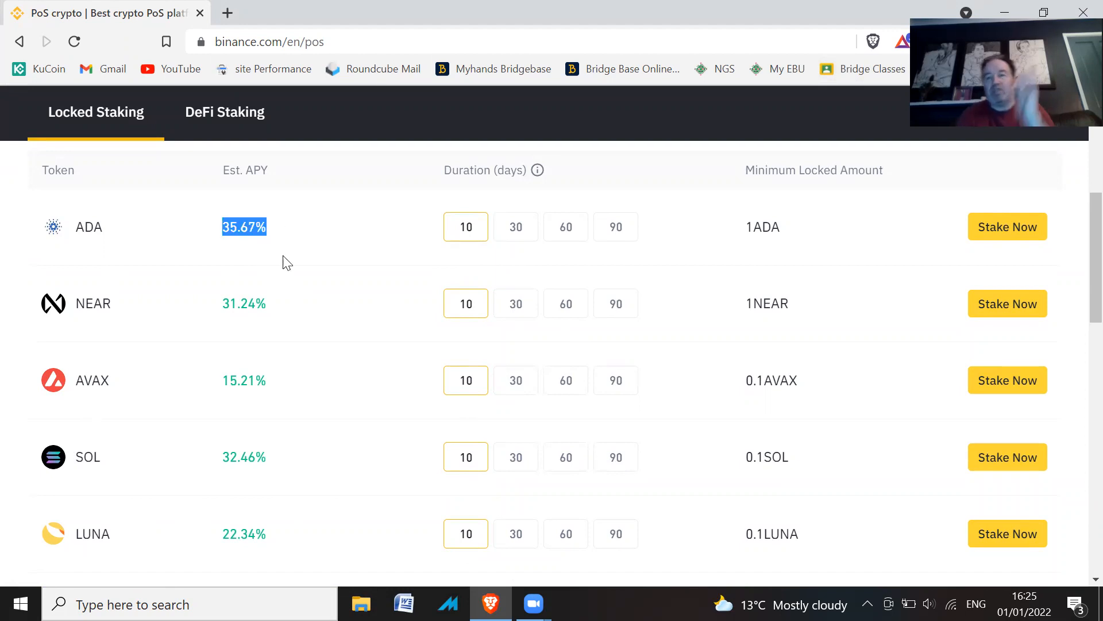
pyautogui.moveTo(336, 286)
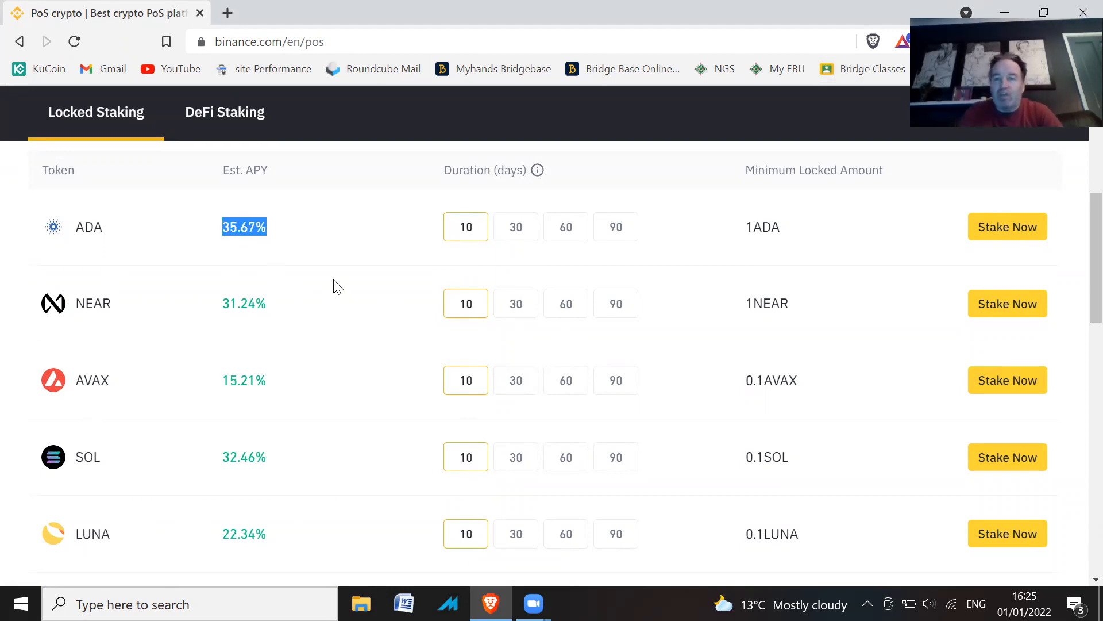
pyautogui.moveTo(1018, 392)
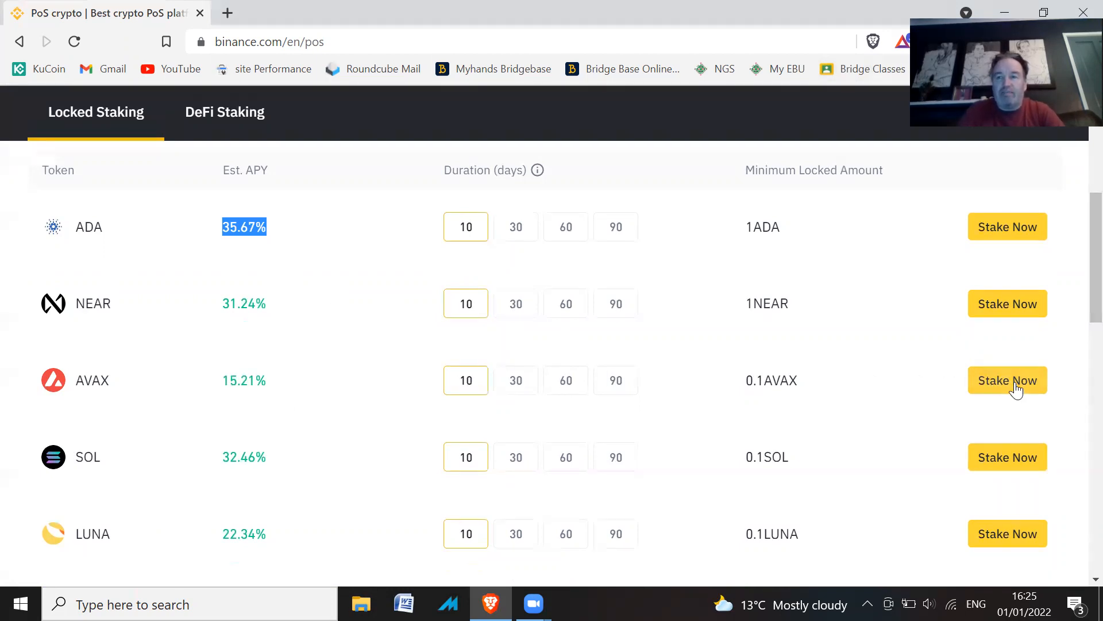
# Stake the maximum 3 AVAX for 10 days at 15.21% APY, accepting the agreement
pyautogui.click(1007, 380)
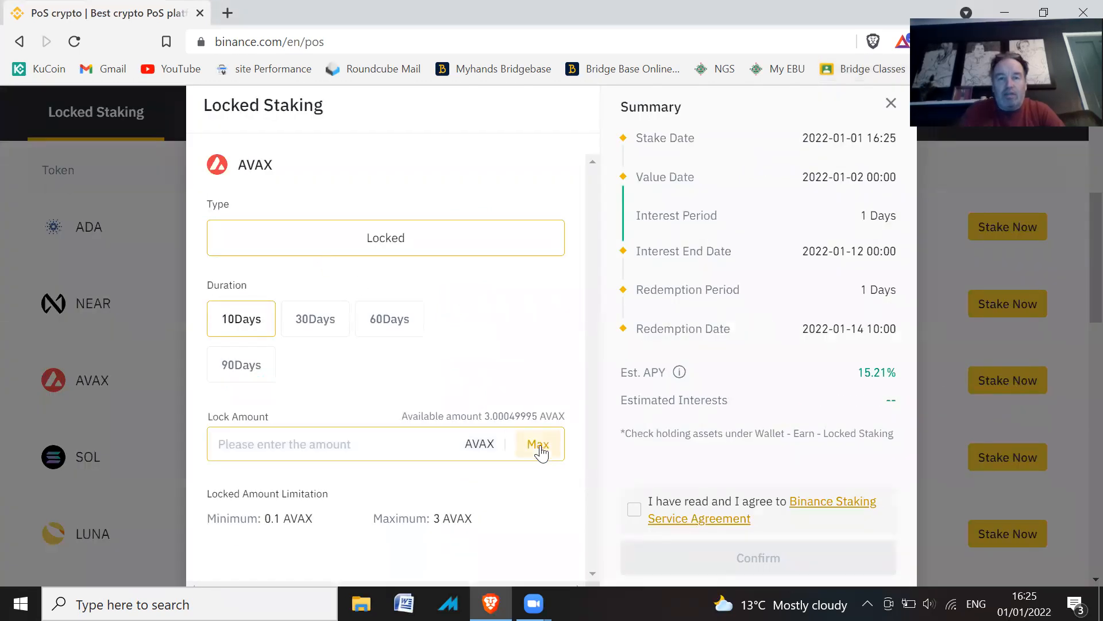
pyautogui.click(538, 445)
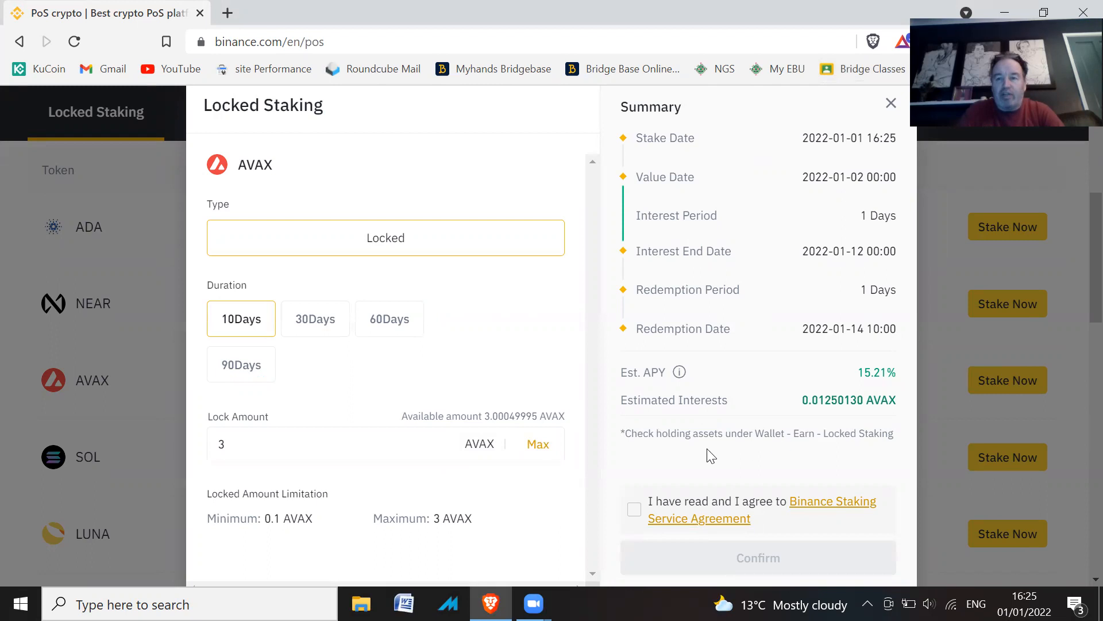
pyautogui.moveTo(315, 521)
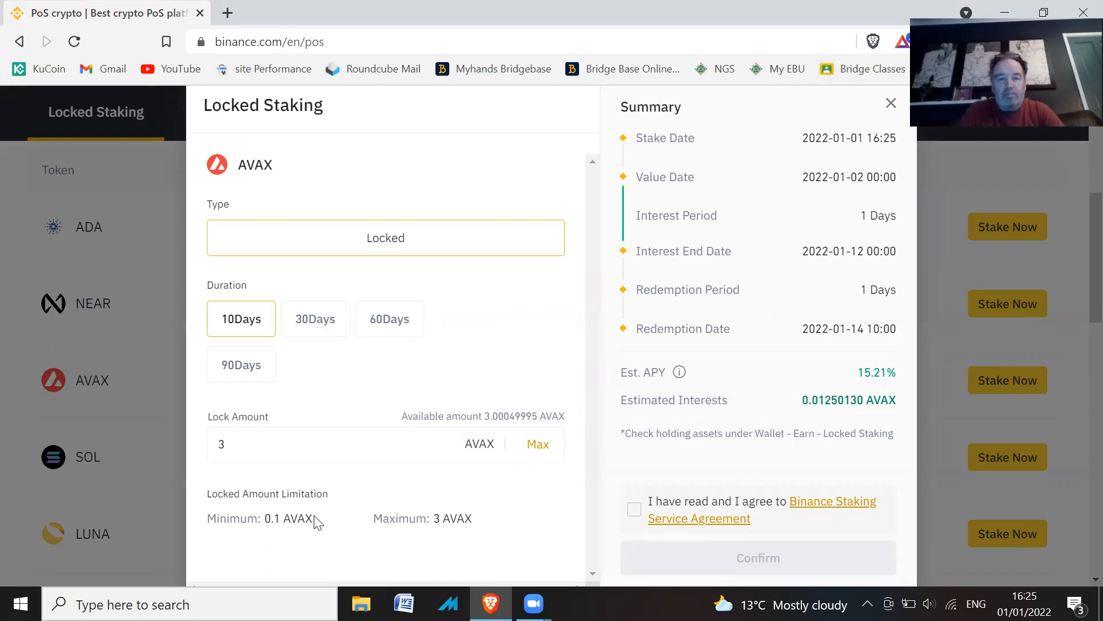
pyautogui.moveTo(765, 419)
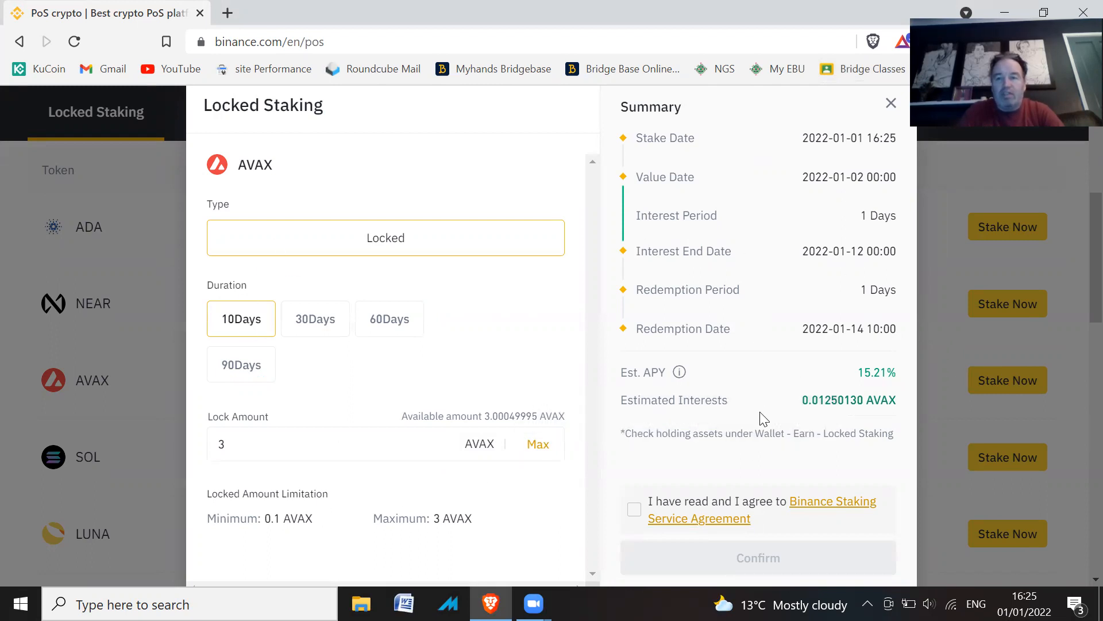
pyautogui.click(634, 508)
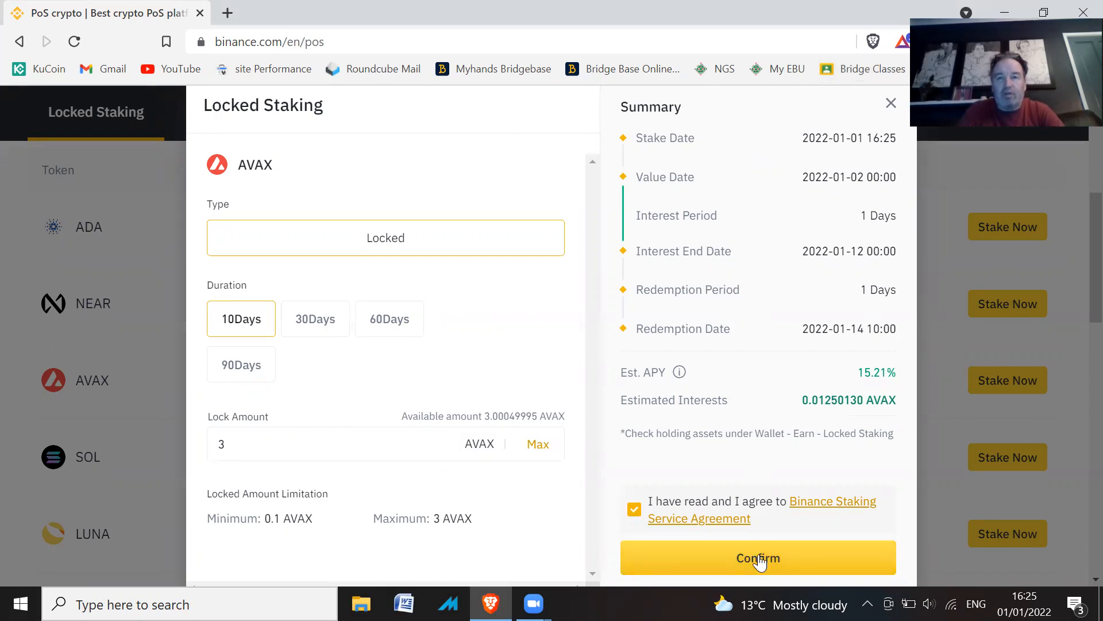
pyautogui.click(758, 557)
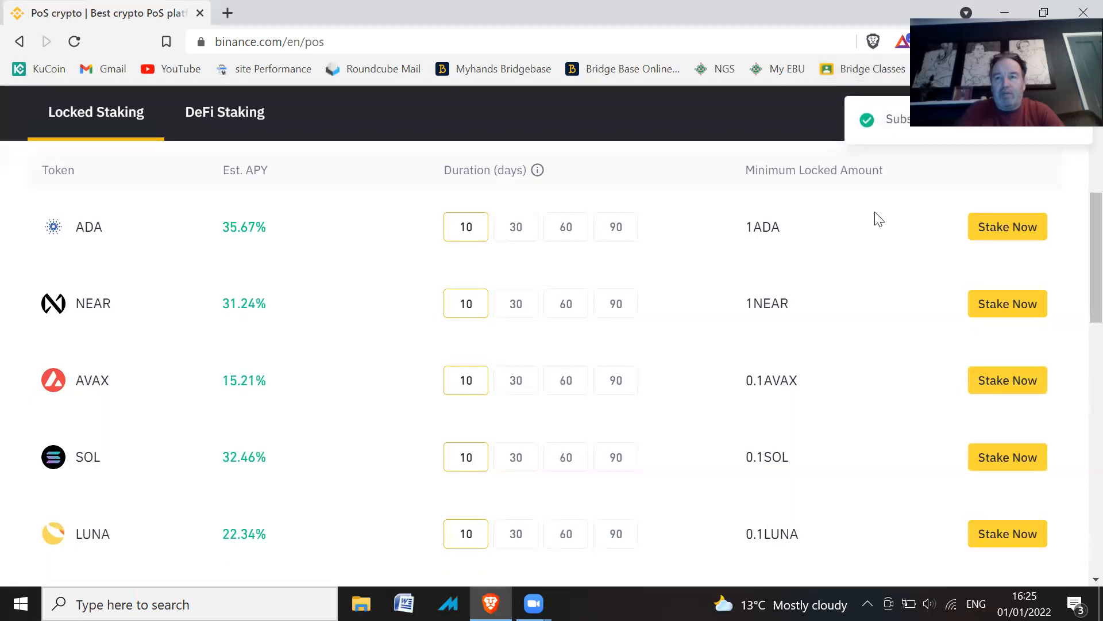
pyautogui.moveTo(905, 103)
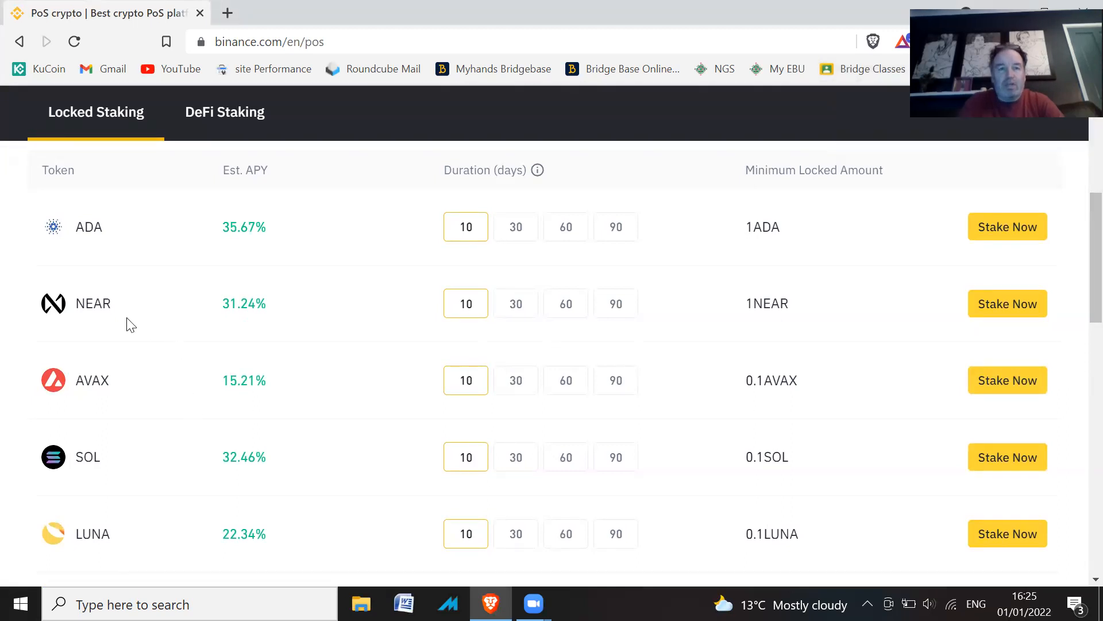
pyautogui.moveTo(242, 473)
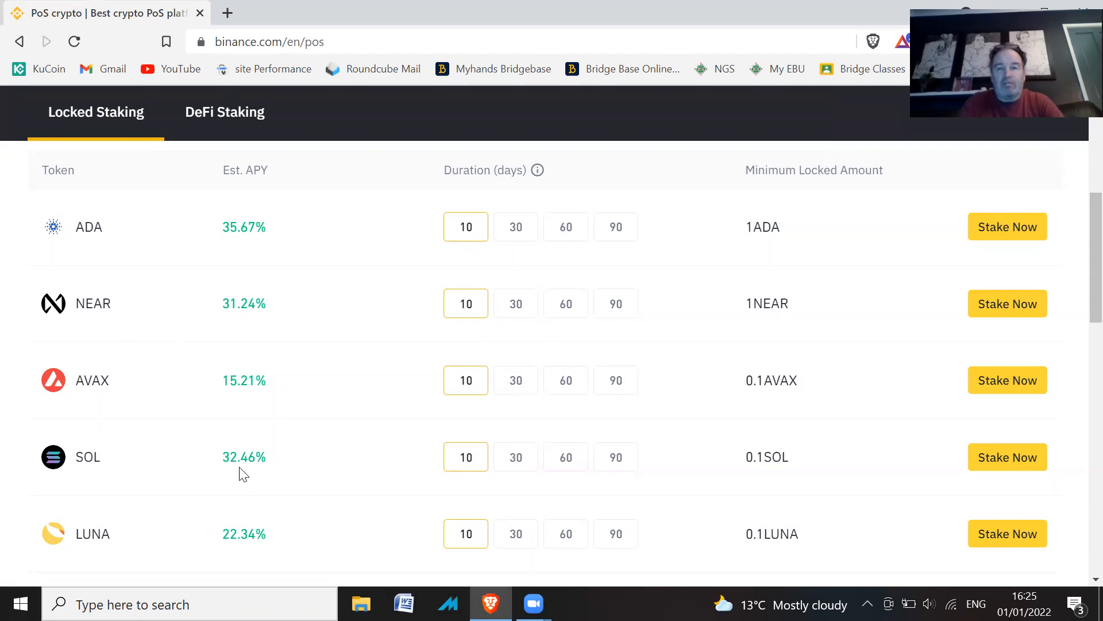
pyautogui.moveTo(242, 461)
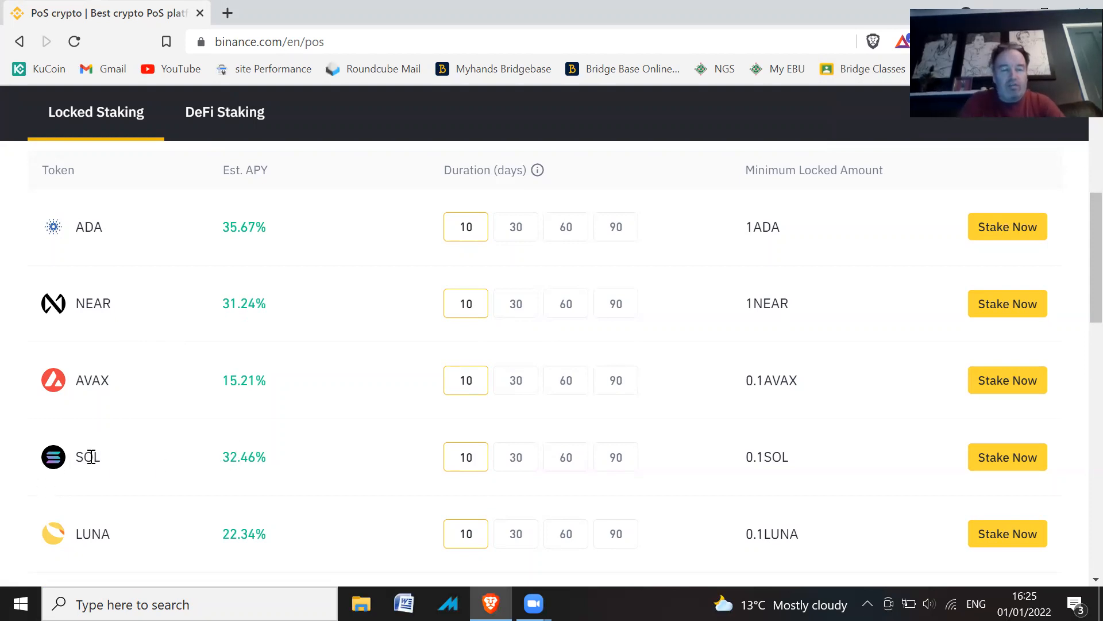
pyautogui.moveTo(104, 498)
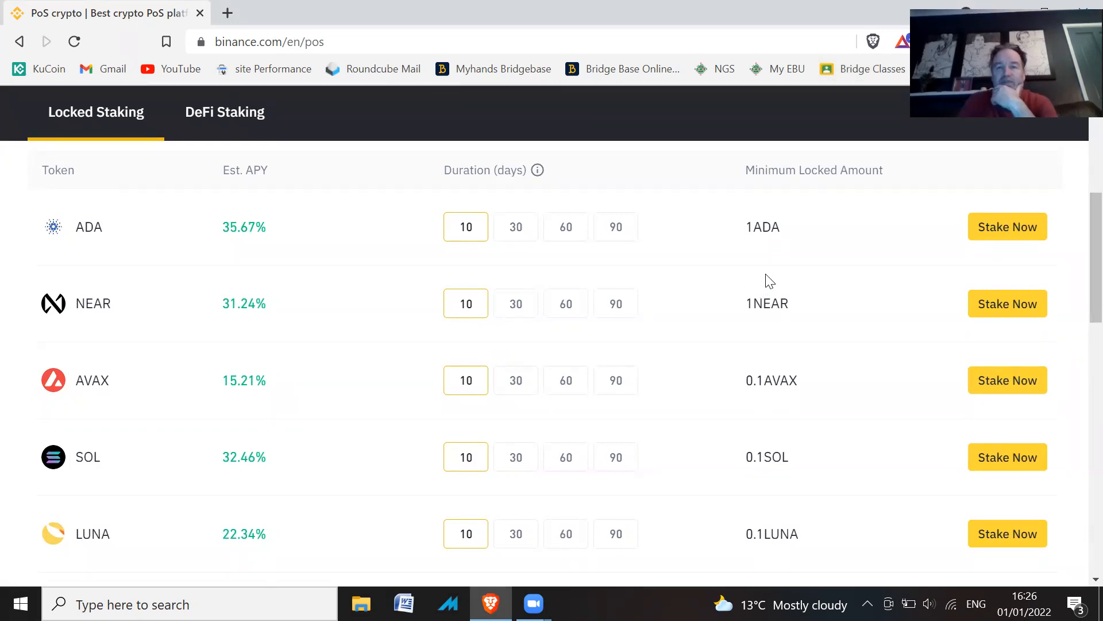
pyautogui.moveTo(263, 380)
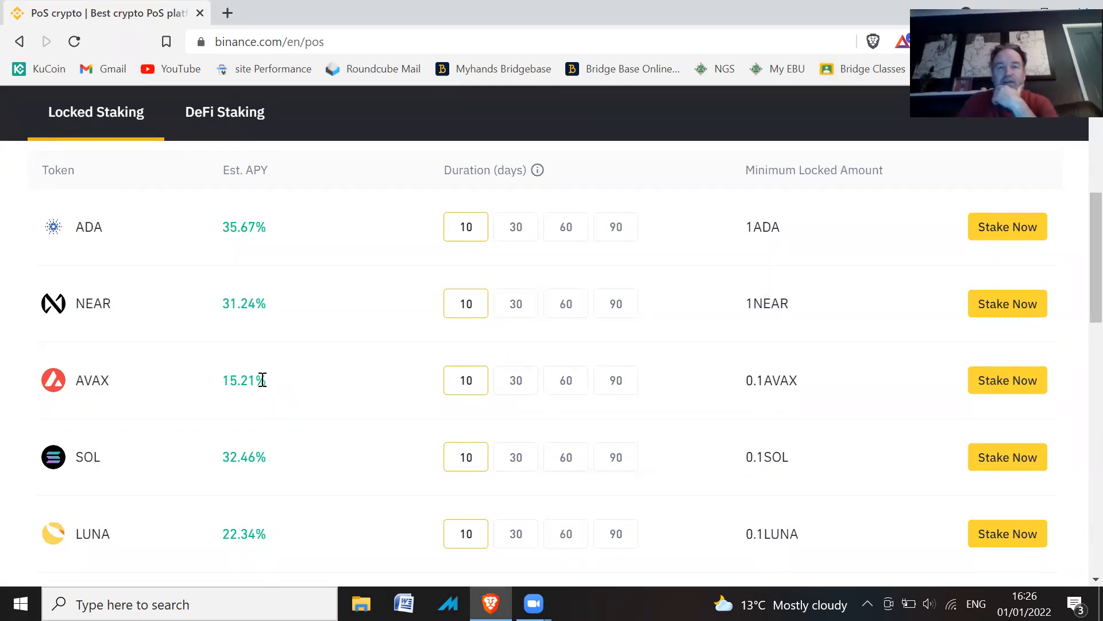
pyautogui.doubleClick(243, 380)
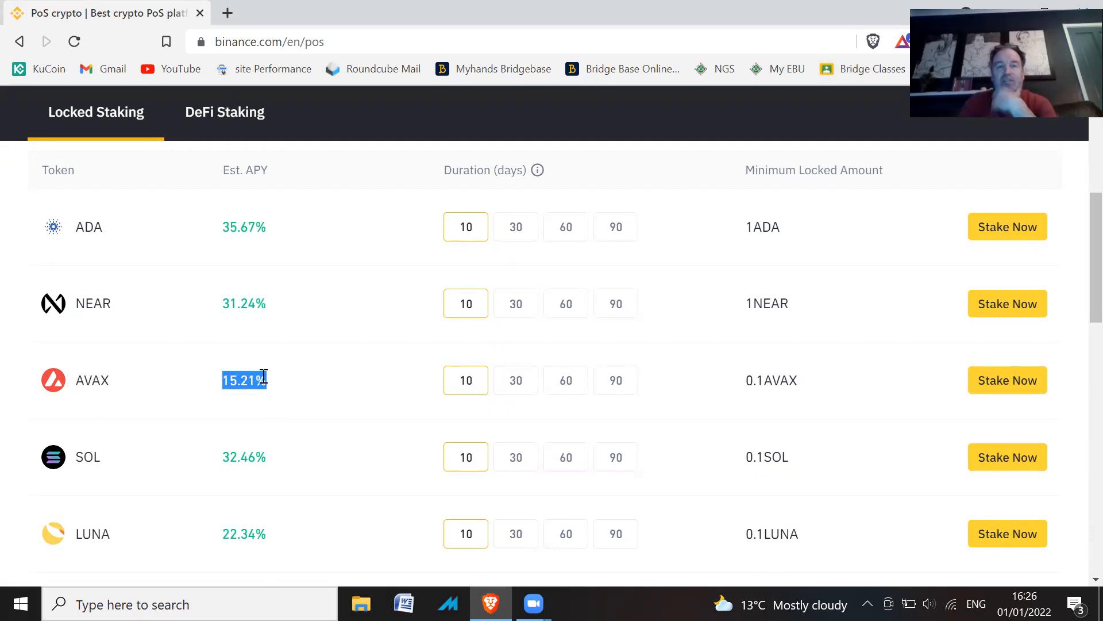